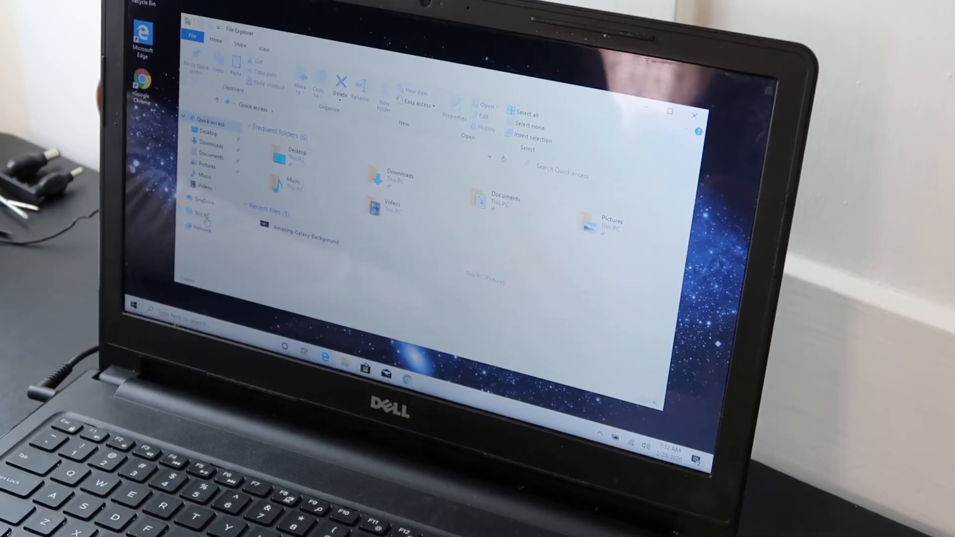
Launch Computer Management from This PC's context menu in File Explorer.
{"action": "right_click", "coordinate": [201, 215]}
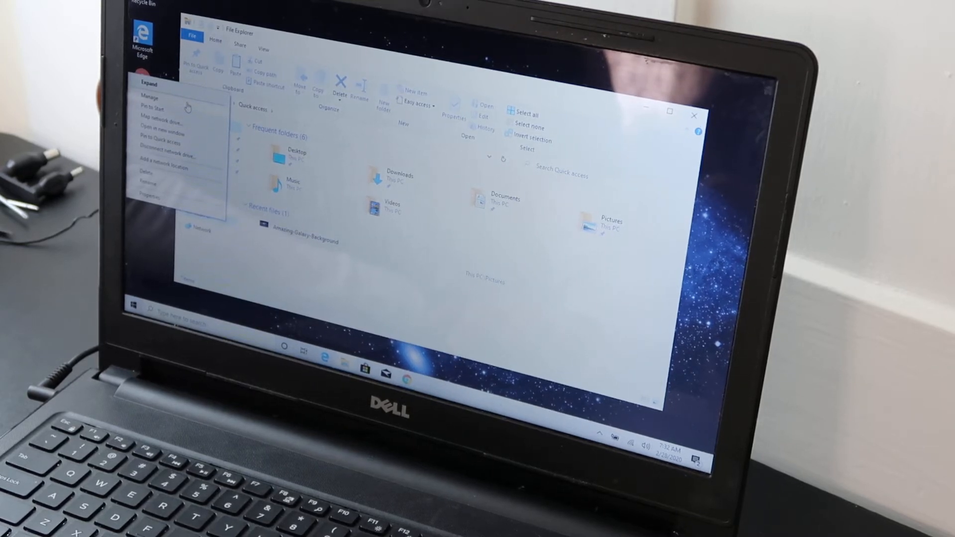
{"action": "left_click", "coordinate": [150, 97]}
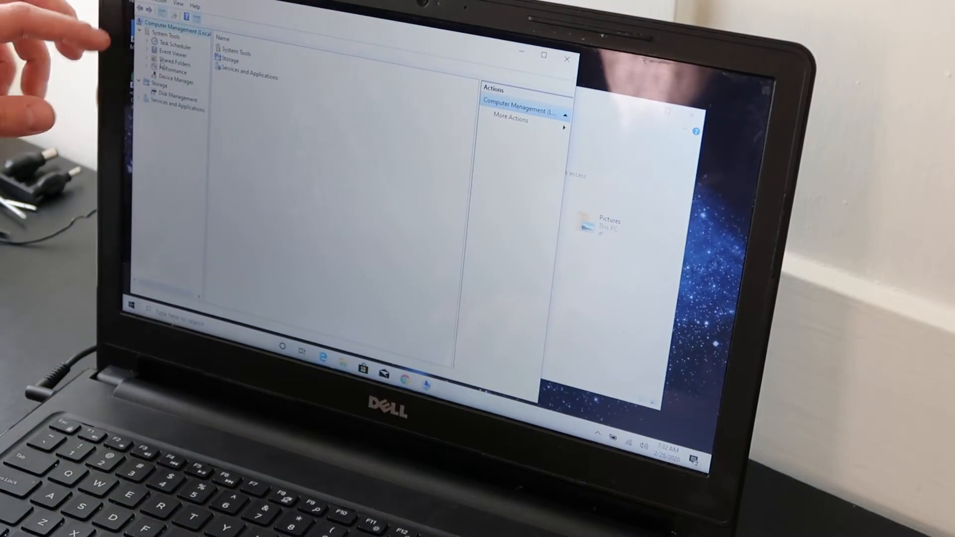
Expand Event Viewer and its Windows Logs to reach the System log.
{"action": "left_click", "coordinate": [173, 55]}
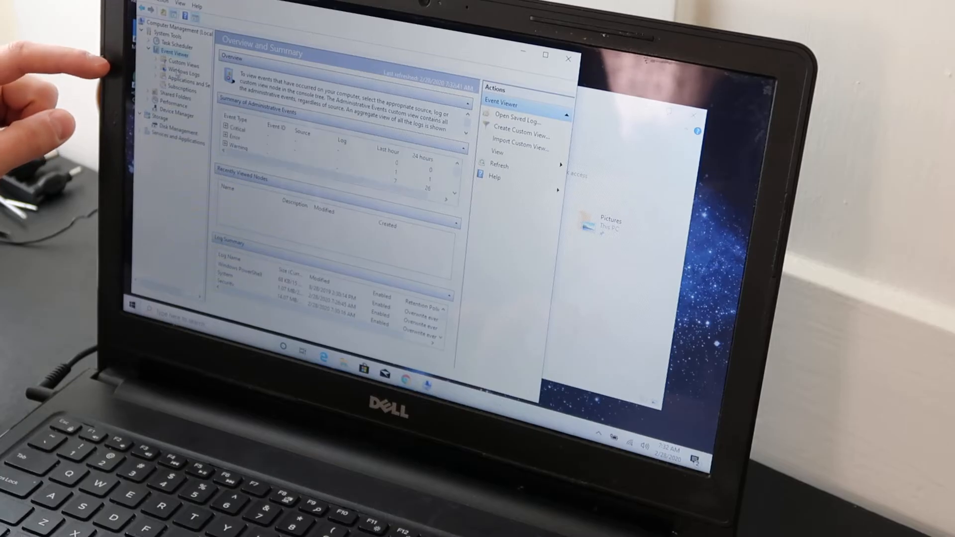
{"action": "left_click", "coordinate": [175, 72]}
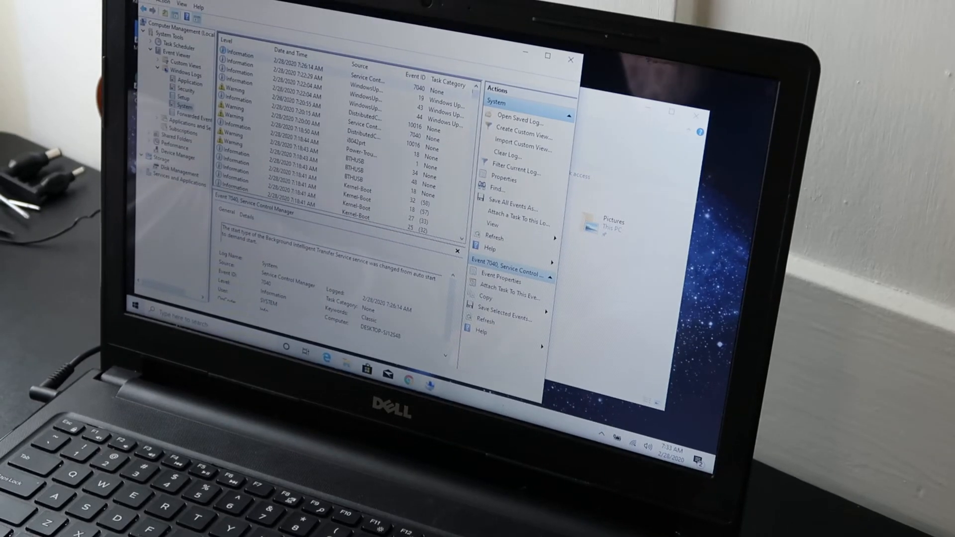
View the DistributedCOM 10016 warning's General details, then move to the web browser.
{"action": "left_click", "coordinate": [365, 116]}
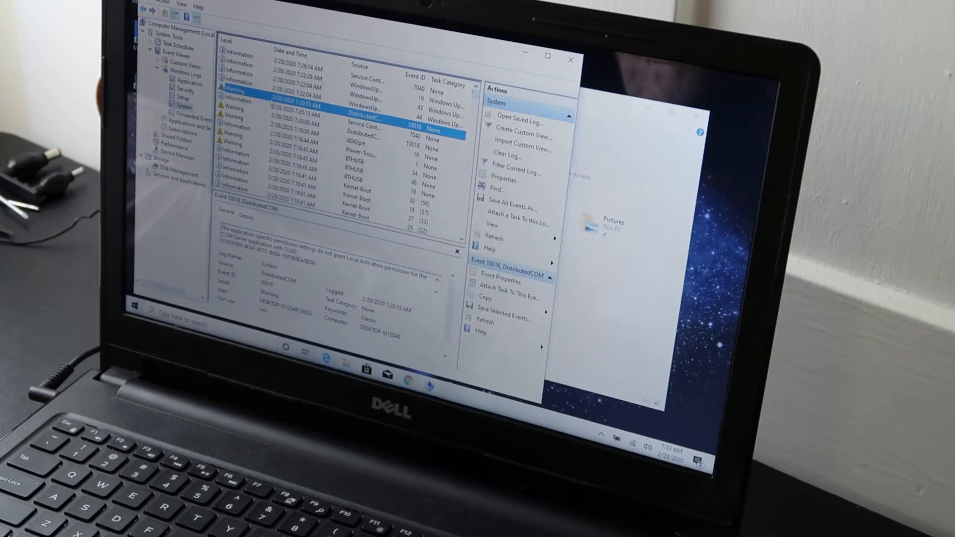
{"action": "mouse_move", "coordinate": [313, 272]}
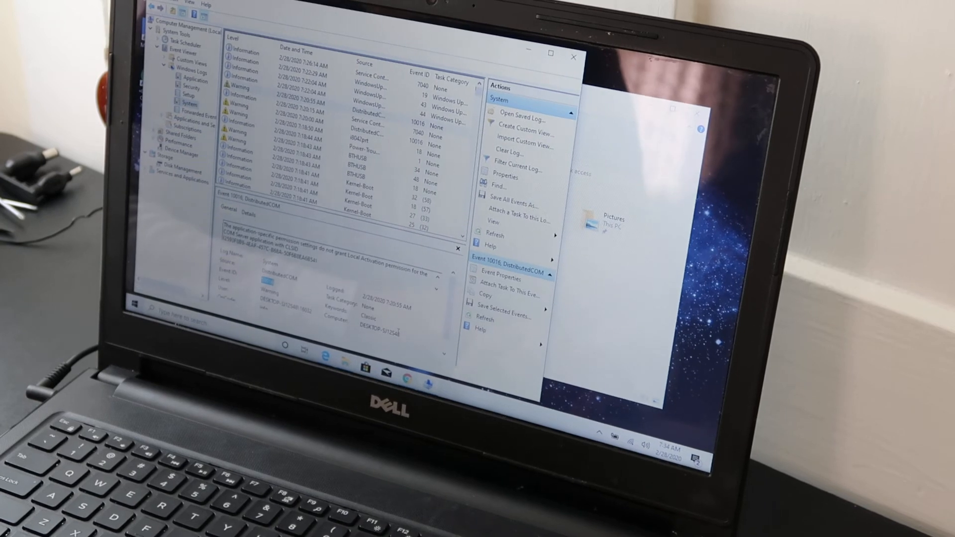
{"action": "left_click", "coordinate": [410, 372]}
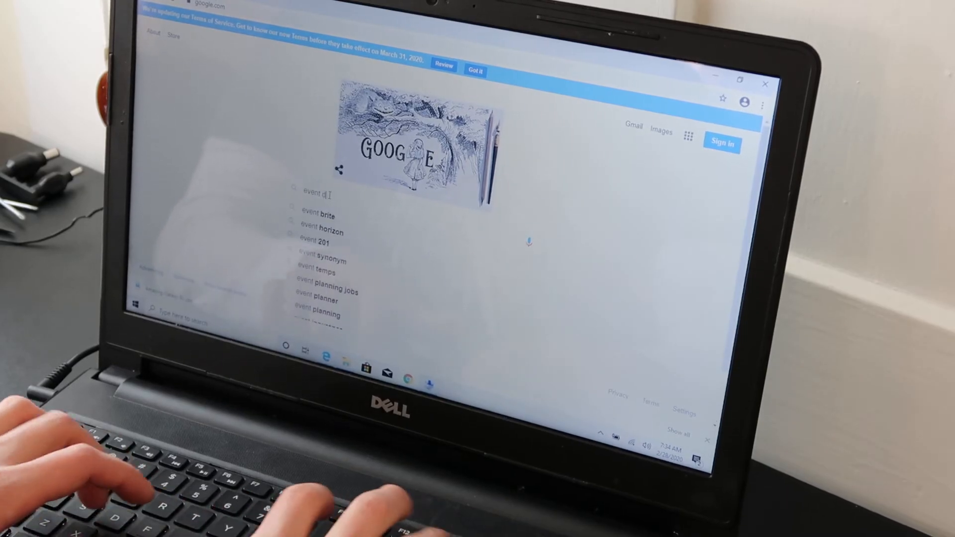
Search Google for 'event id 10016' and choose the Microsoft Support result.
{"action": "type", "text": "id"}
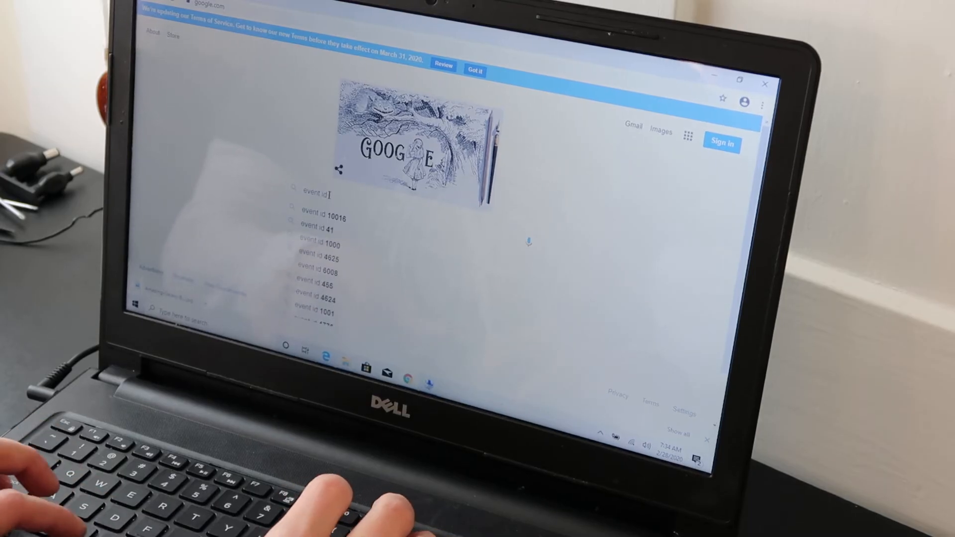
{"action": "left_click", "coordinate": [324, 215]}
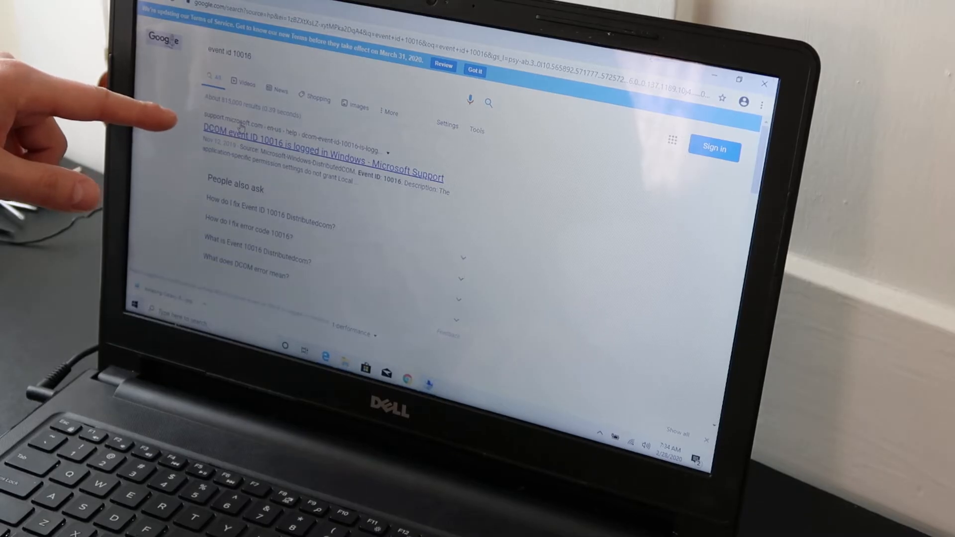
{"action": "mouse_move", "coordinate": [213, 170]}
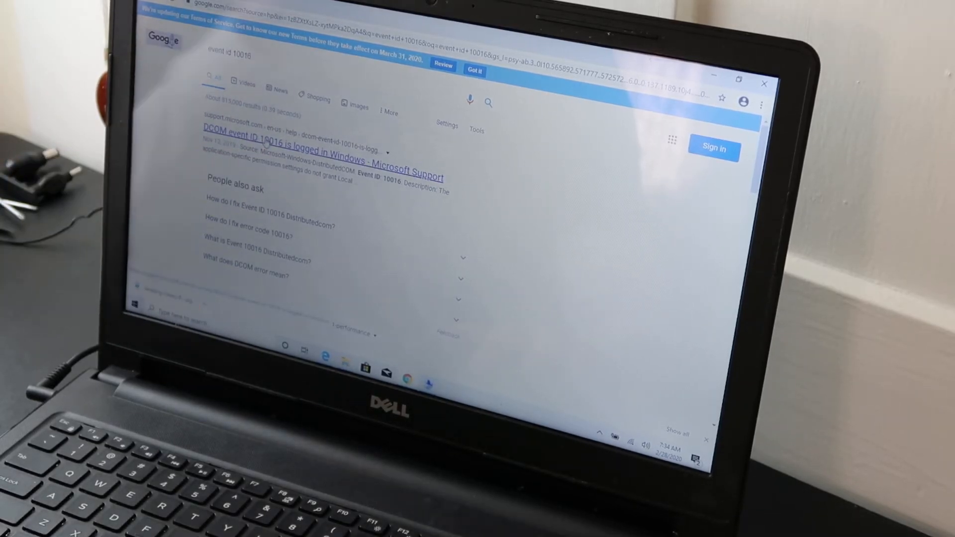
{"action": "left_click", "coordinate": [293, 147]}
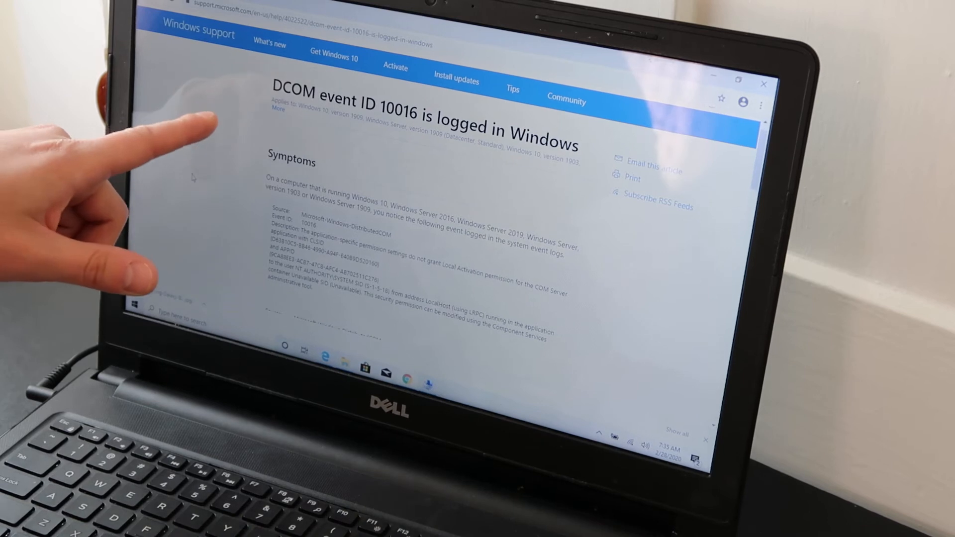
Scroll the DCOM event 10016 article past Symptoms to its Cause and Workaround sections.
{"action": "scroll", "scroll_direction": "down", "scroll_amount": 3}
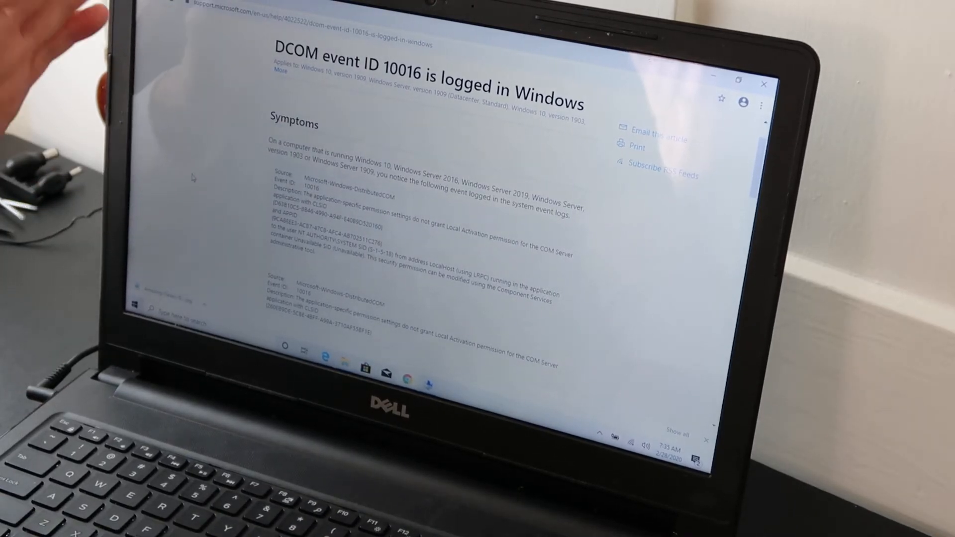
{"action": "scroll", "scroll_direction": "down", "scroll_amount": 3}
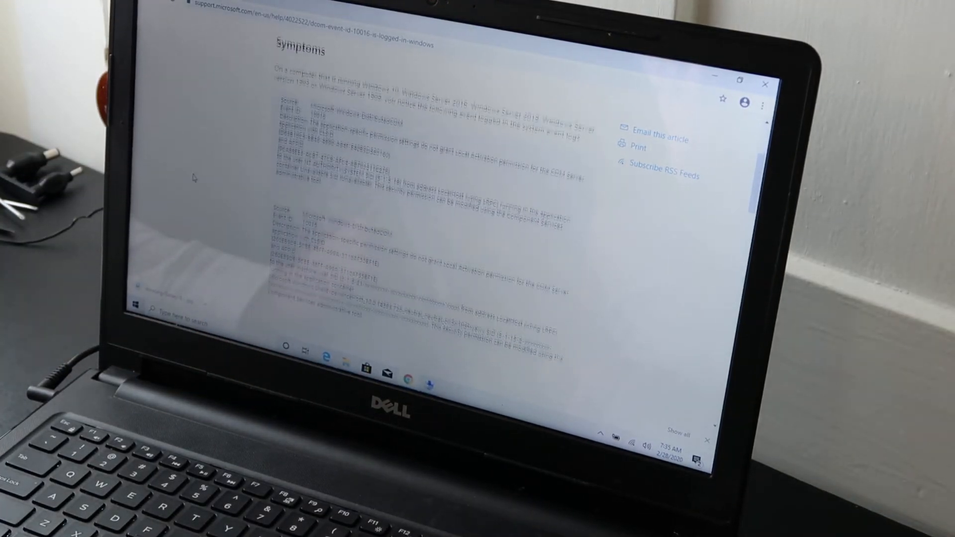
{"action": "scroll", "scroll_direction": "down", "scroll_amount": 3}
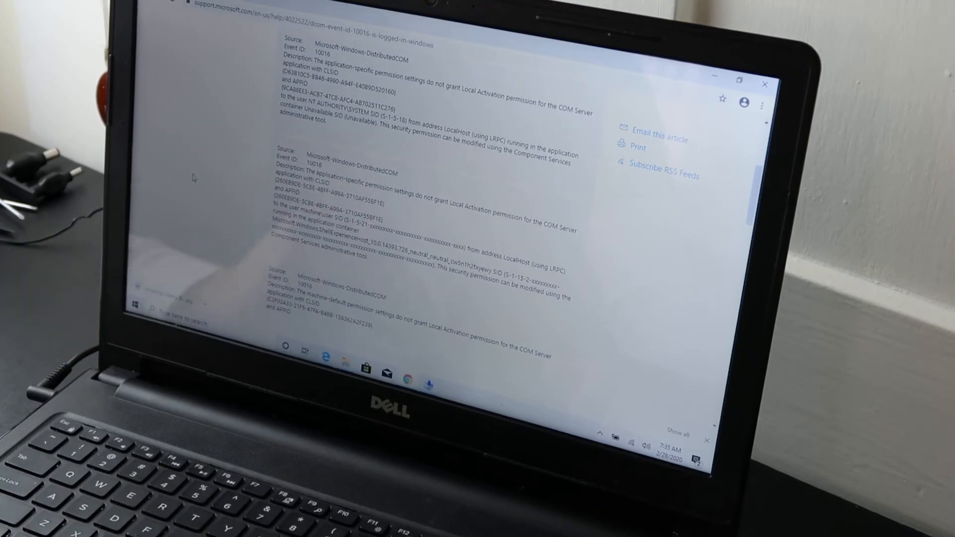
{"action": "scroll", "scroll_direction": "down", "scroll_amount": 3}
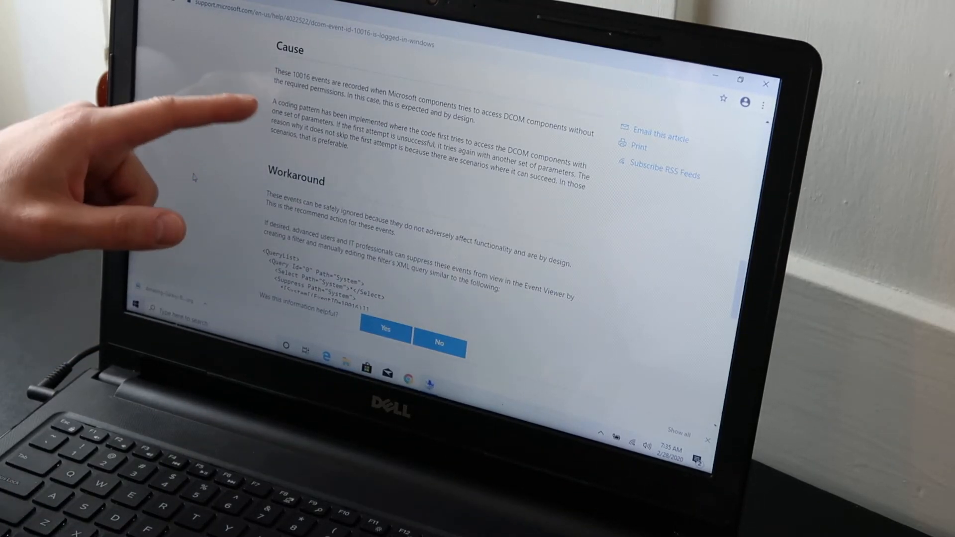
{"action": "scroll", "scroll_direction": "down", "scroll_amount": 3}
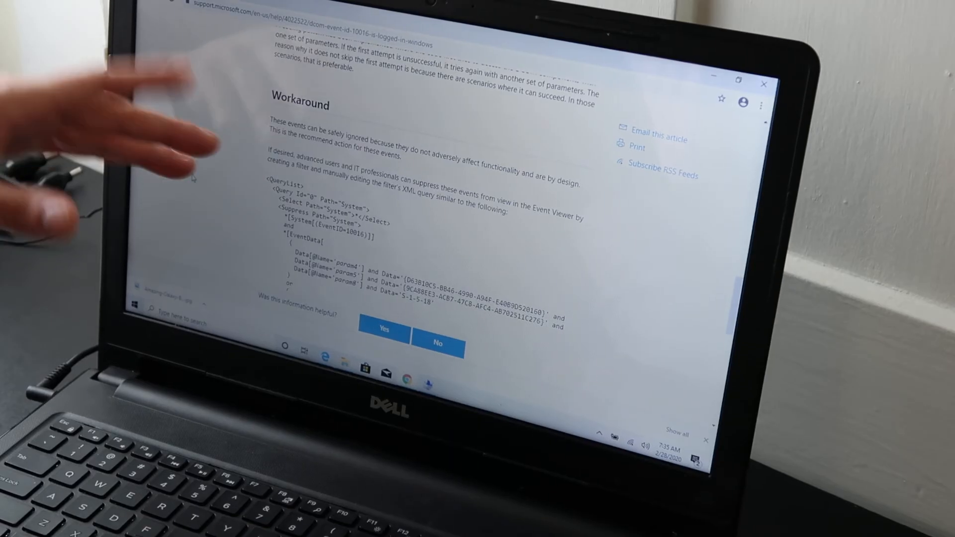
{"action": "mouse_move", "coordinate": [183, 170]}
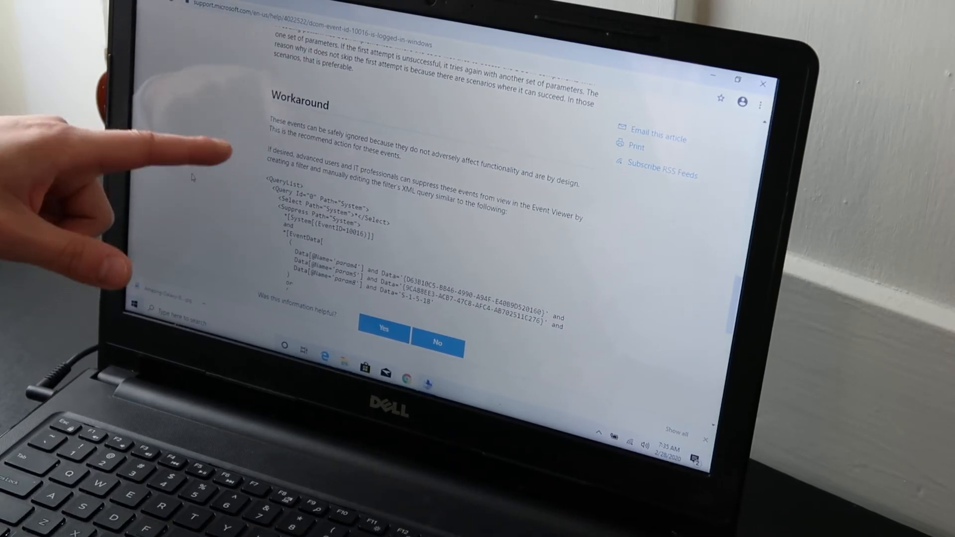